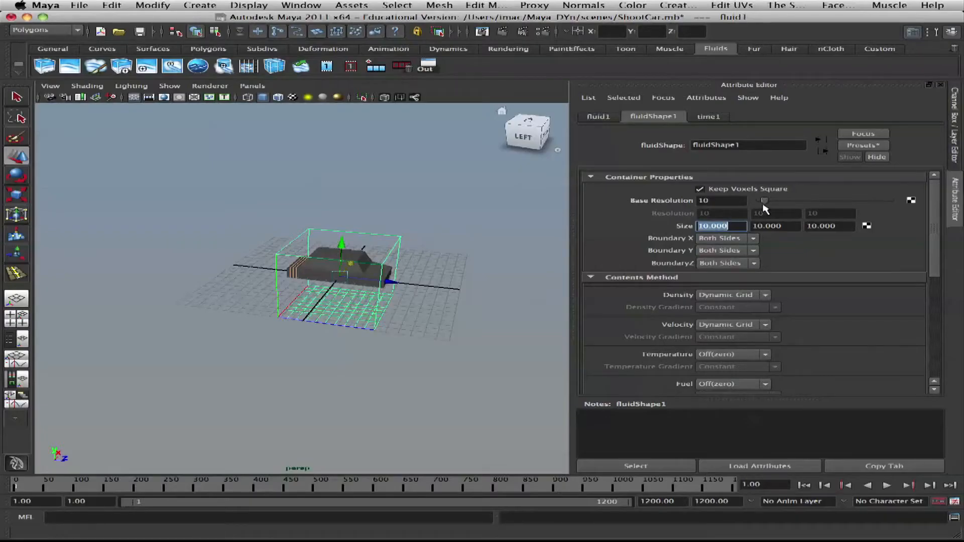
Set fluidShape1's Container Properties Size to 20
type("20")
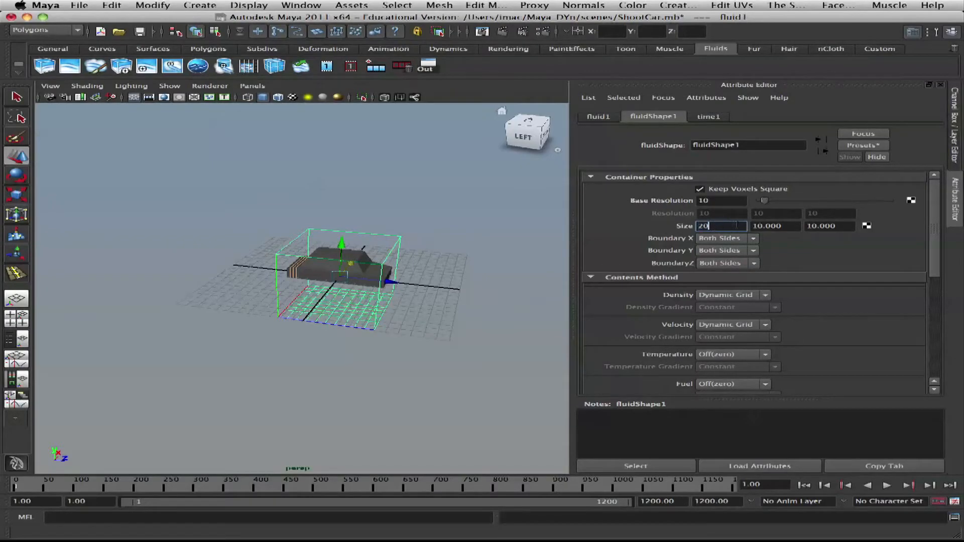
key("Tab")
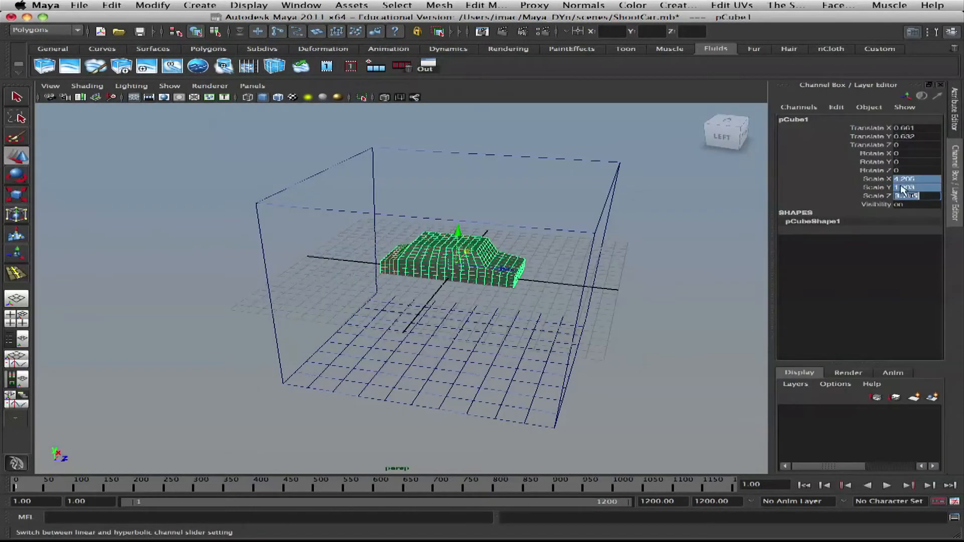
Edit pCube1's Scale X/Y/Z values and freeze the car's transformations
left_click(891, 178)
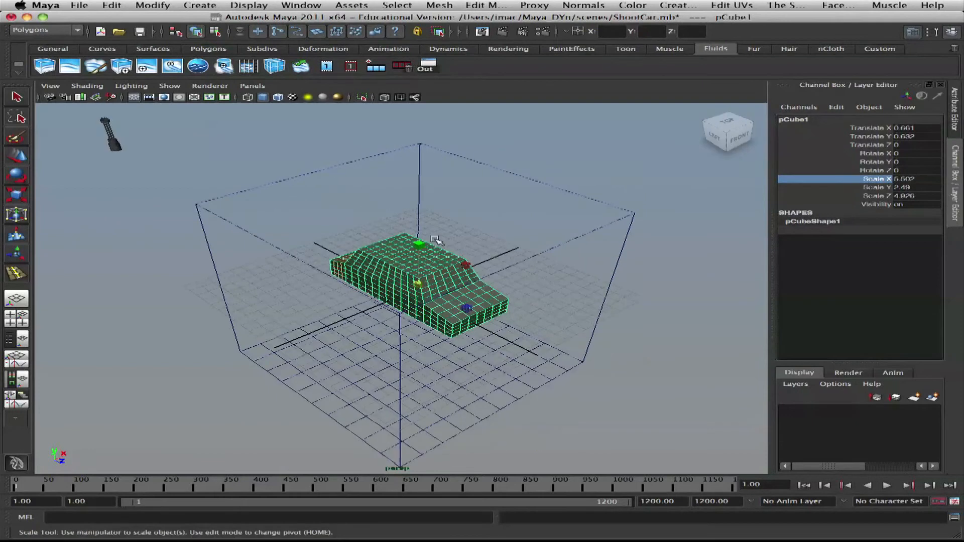
left_click(151, 6)
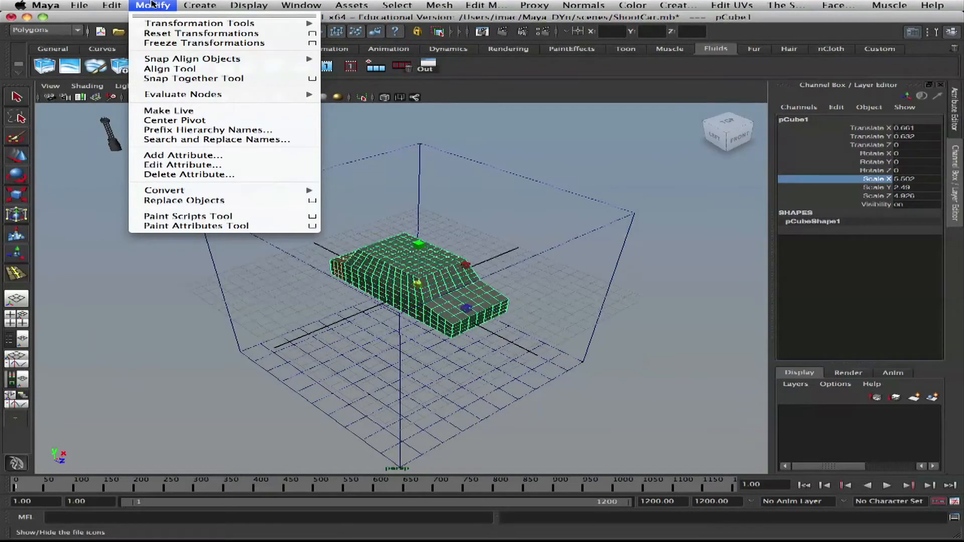
left_click(203, 43)
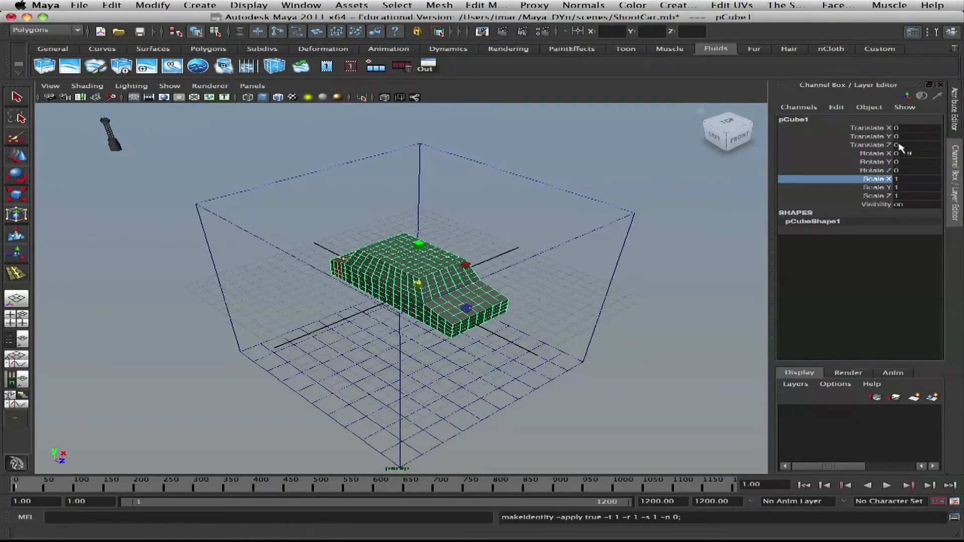
left_click(575, 179)
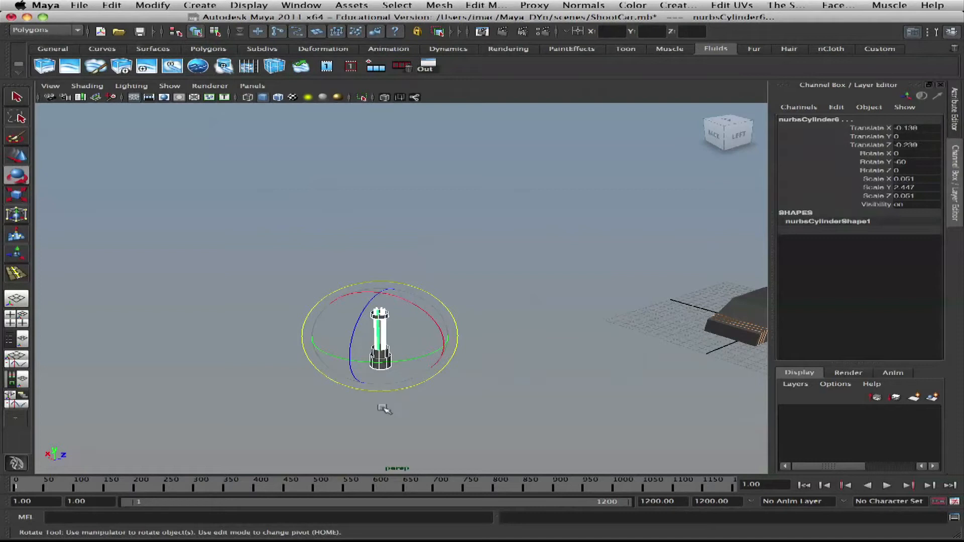
Deselect the rotated NURBS cylinder gun barrel
left_click(102, 48)
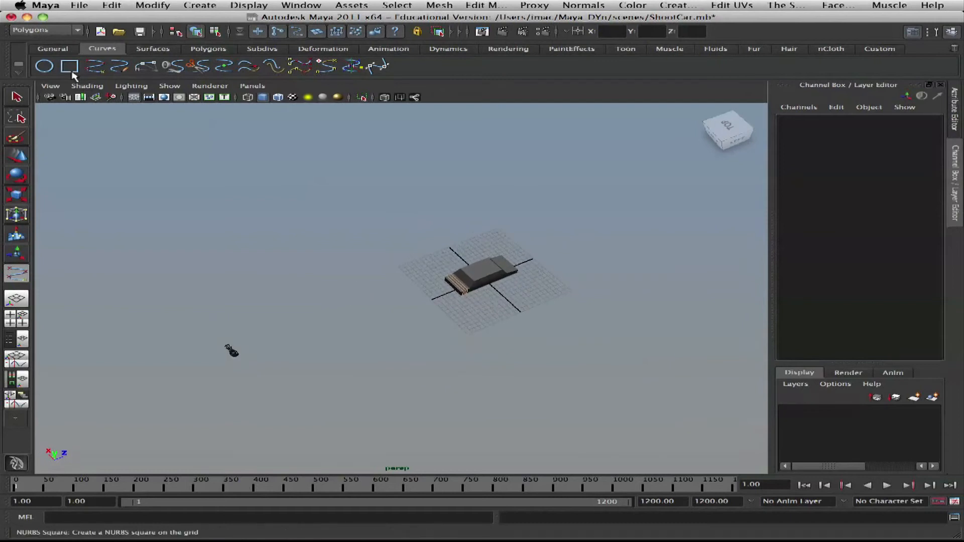
Add two NURBS square curves, scale one up, and open the Outliner
left_click(69, 65)
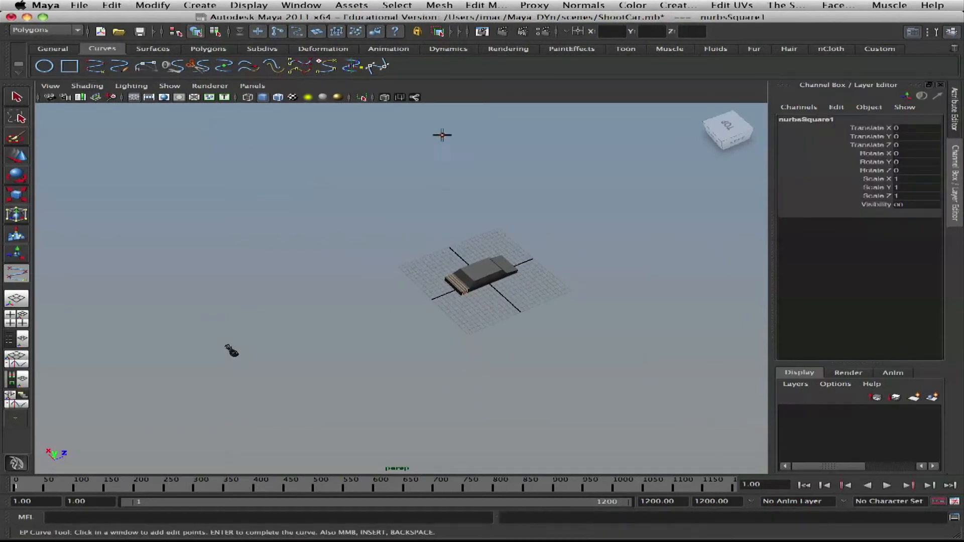
left_click(469, 343)
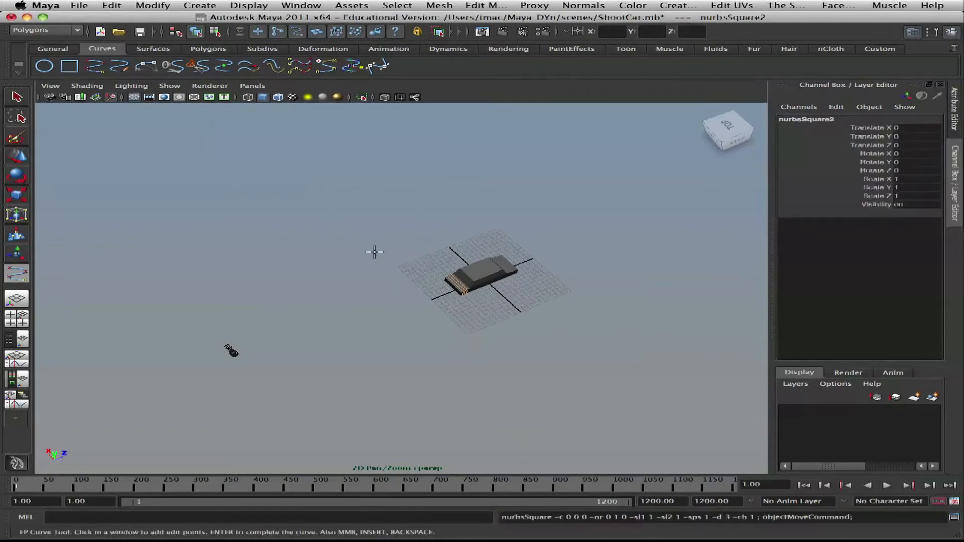
left_click(481, 347)
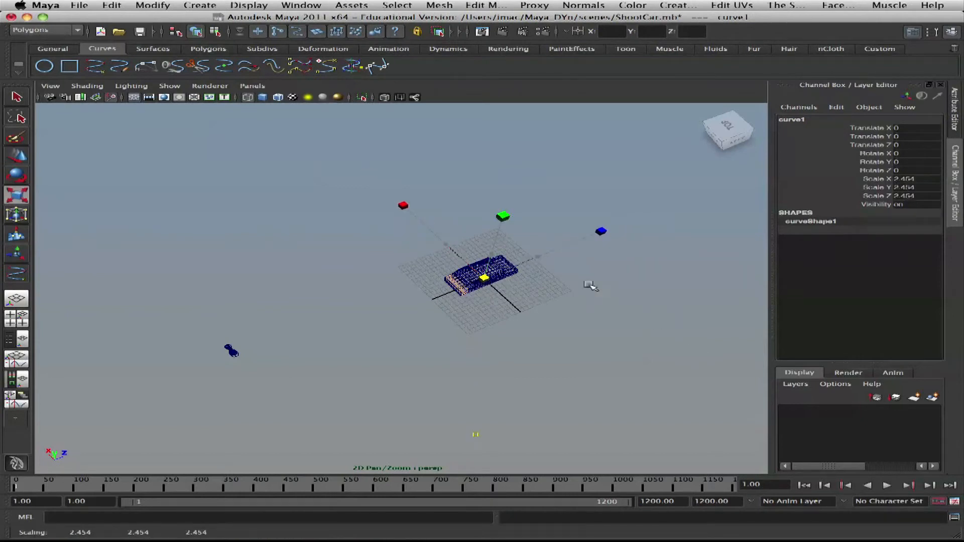
left_click(87, 86)
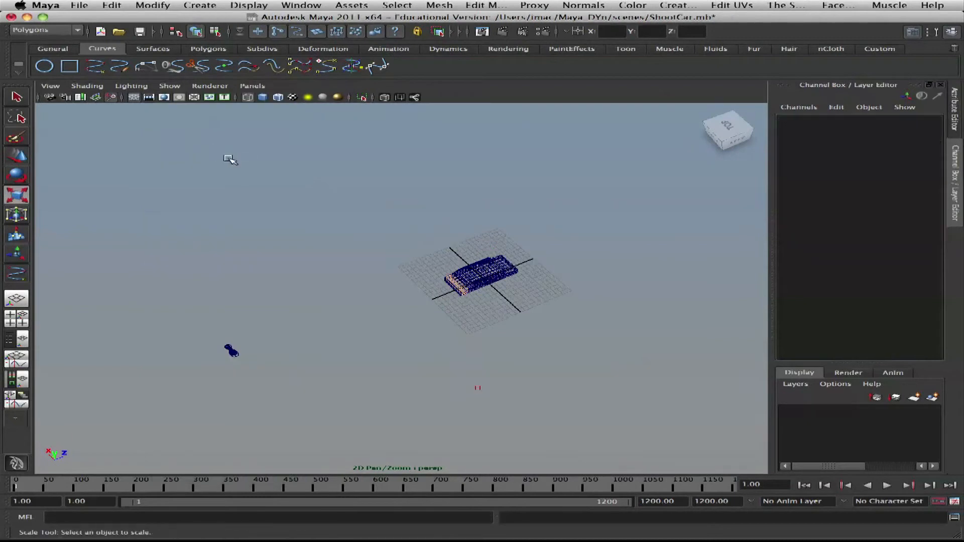
left_click(152, 6)
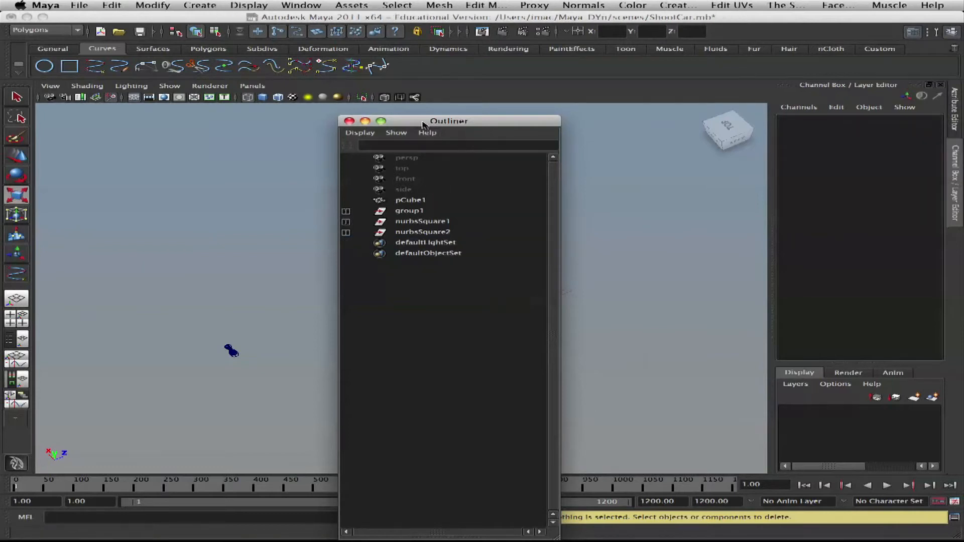
Move the long straight curve's pivot to its bottom end and place it beside the gun
left_click_drag(449, 120, 775, 203)
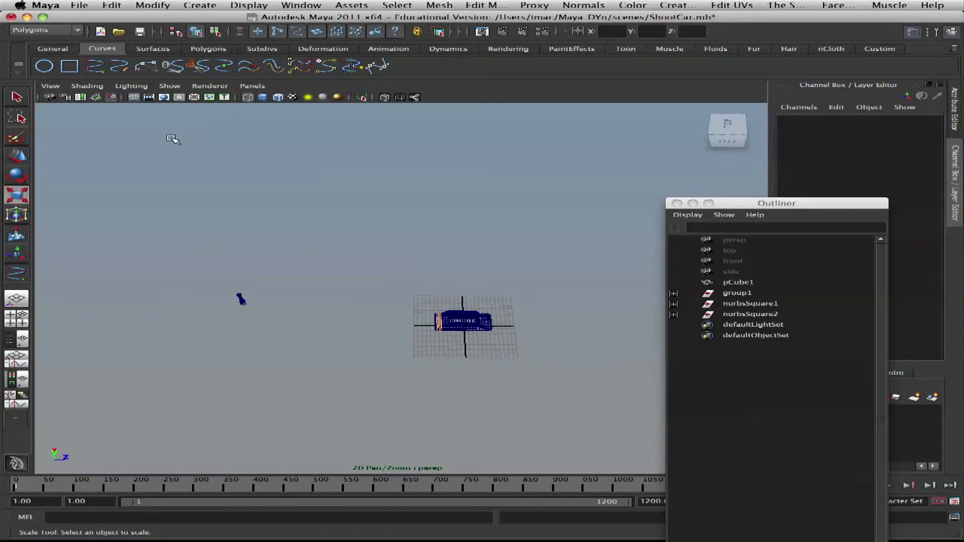
mouse_move(320, 301)
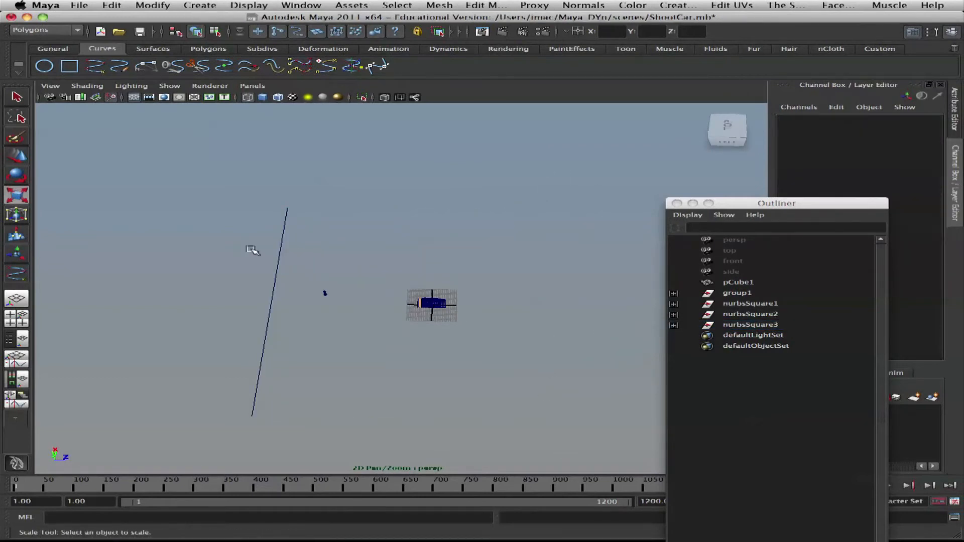
left_click(750, 325)
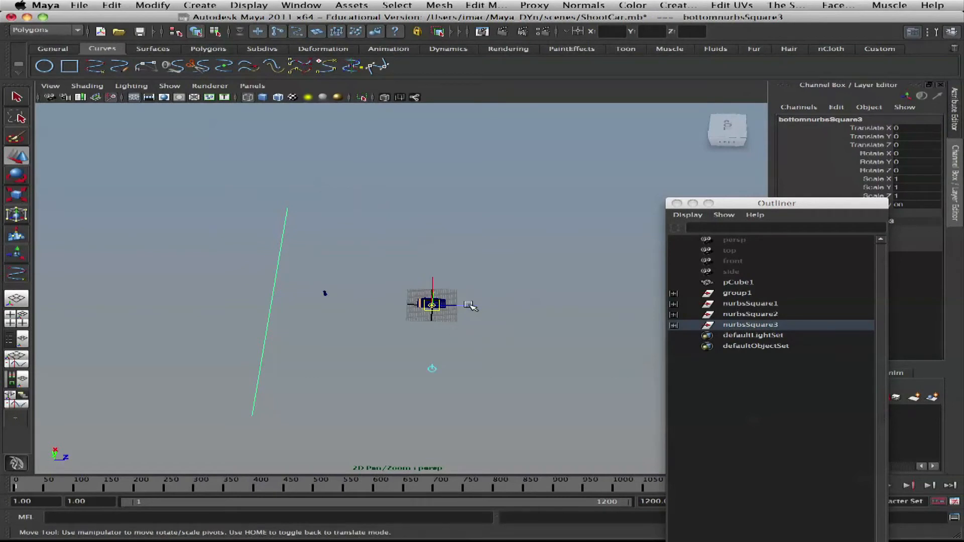
left_click_drag(430, 305, 288, 302)
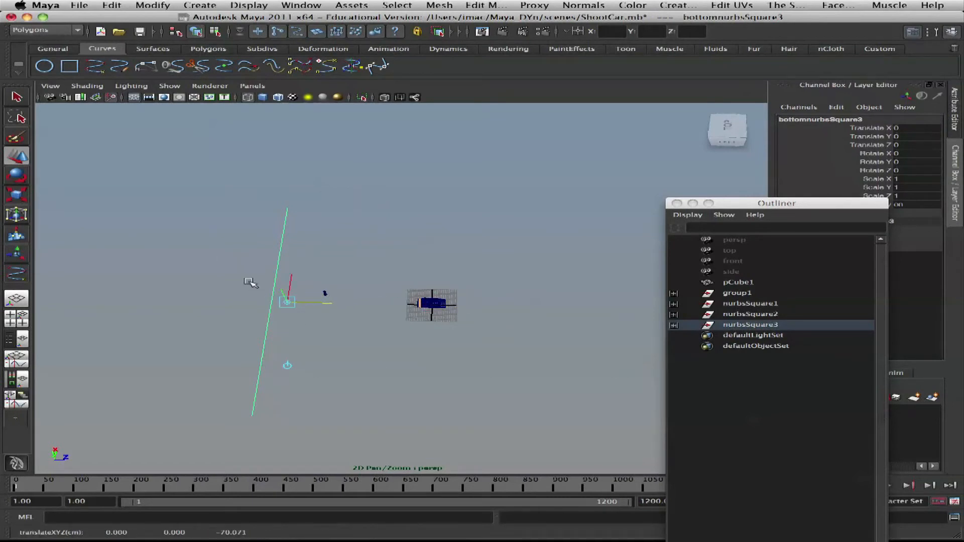
left_click_drag(287, 301, 255, 399)
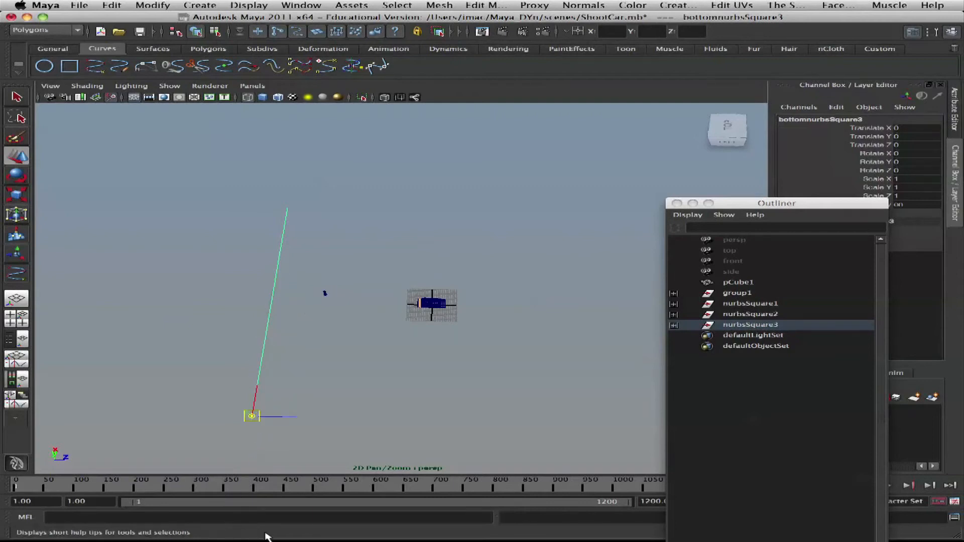
left_click_drag(252, 416, 325, 305)
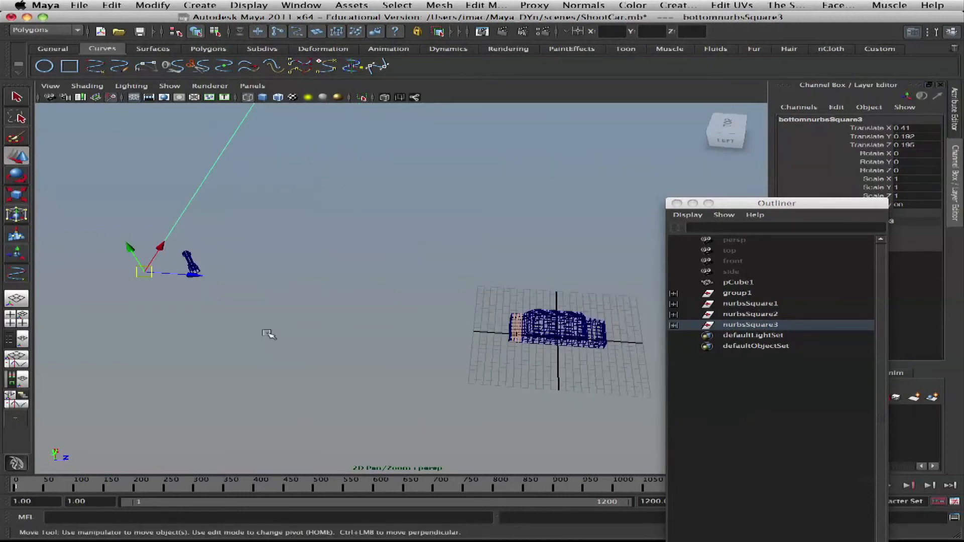
left_click(737, 282)
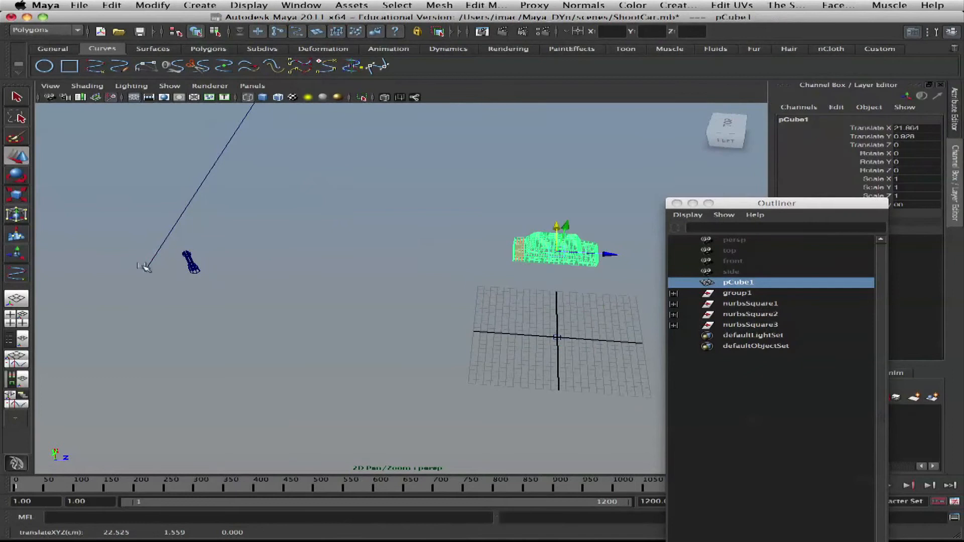
Move group1 to the grid origin and set the curve's Rotate Z to 90
left_click(128, 230)
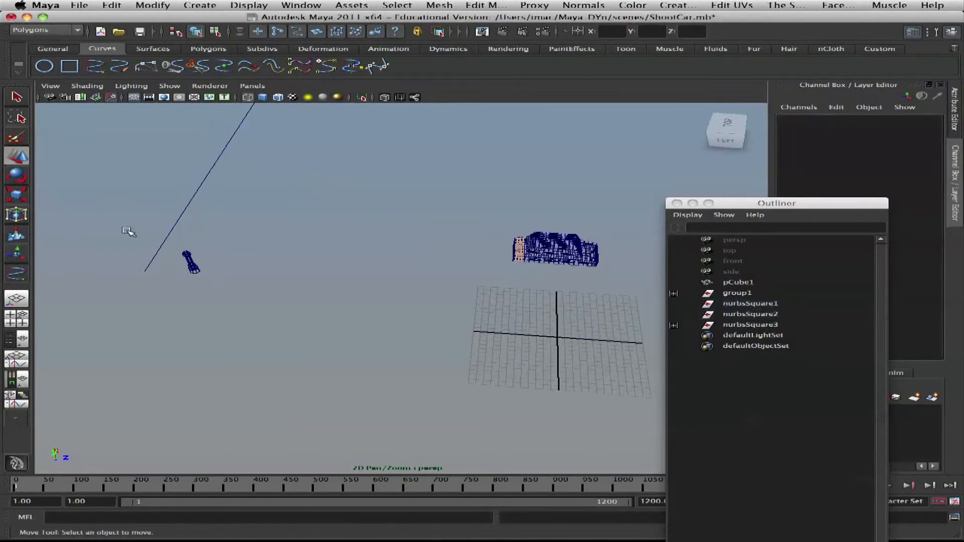
left_click(750, 324)
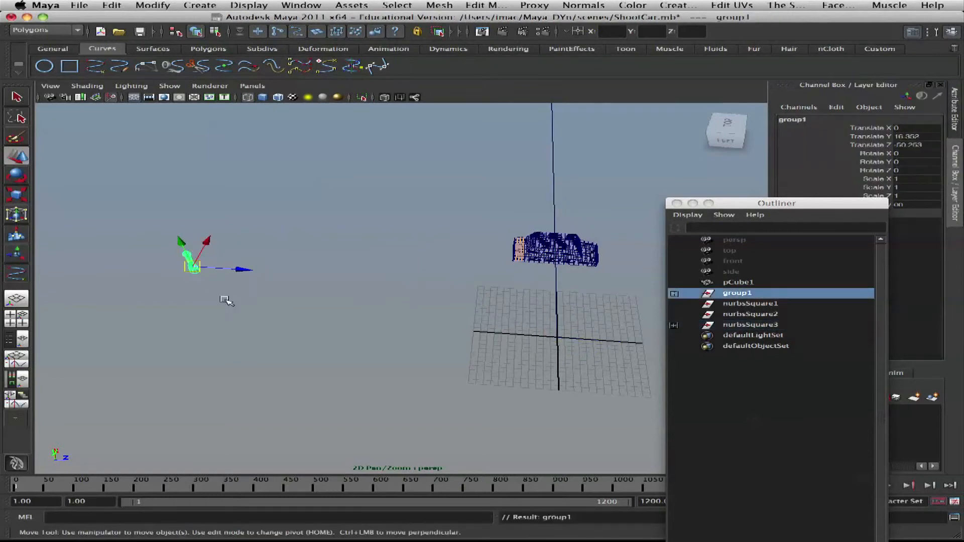
mouse_move(202, 276)
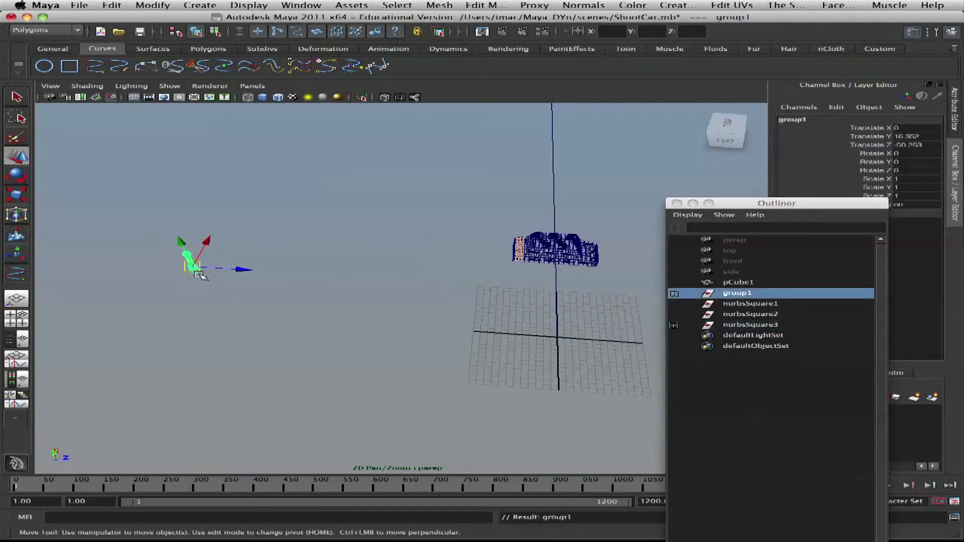
left_click_drag(196, 268, 556, 332)
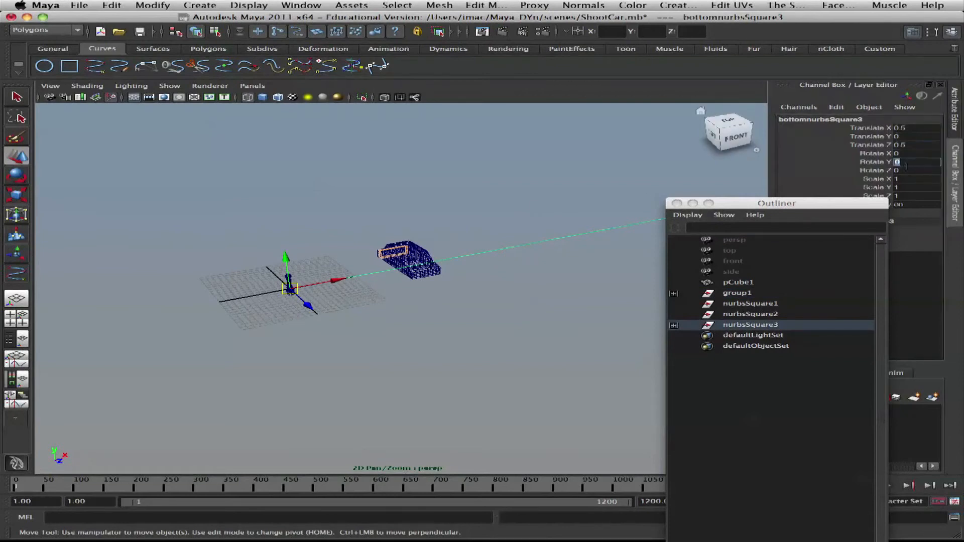
type("90")
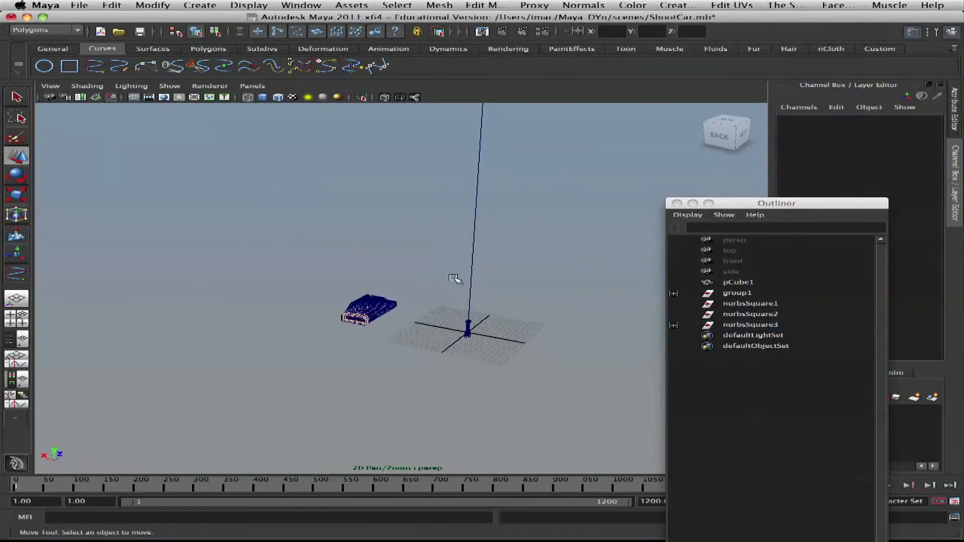
left_click(749, 325)
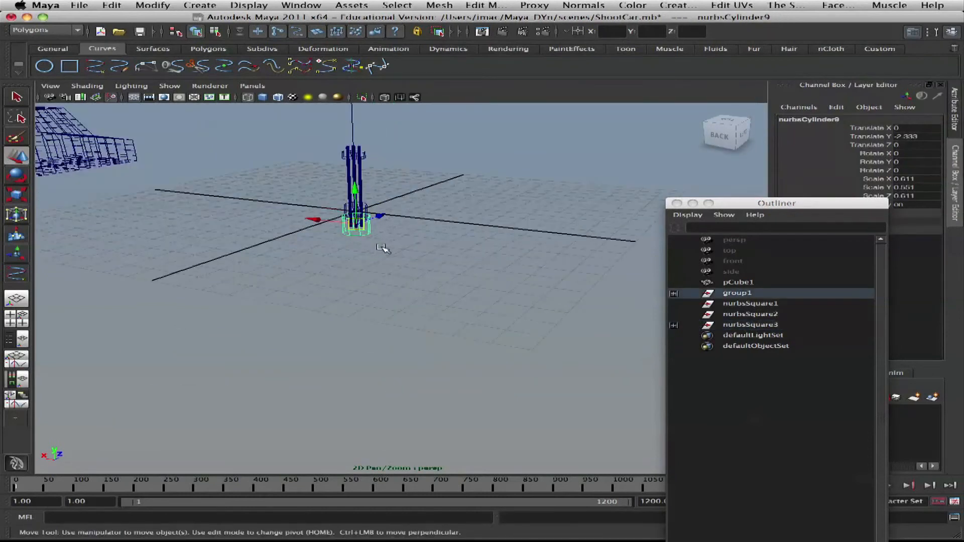
Rename group1 to GatlingGunGrp in the Outliner
left_click(736, 293)
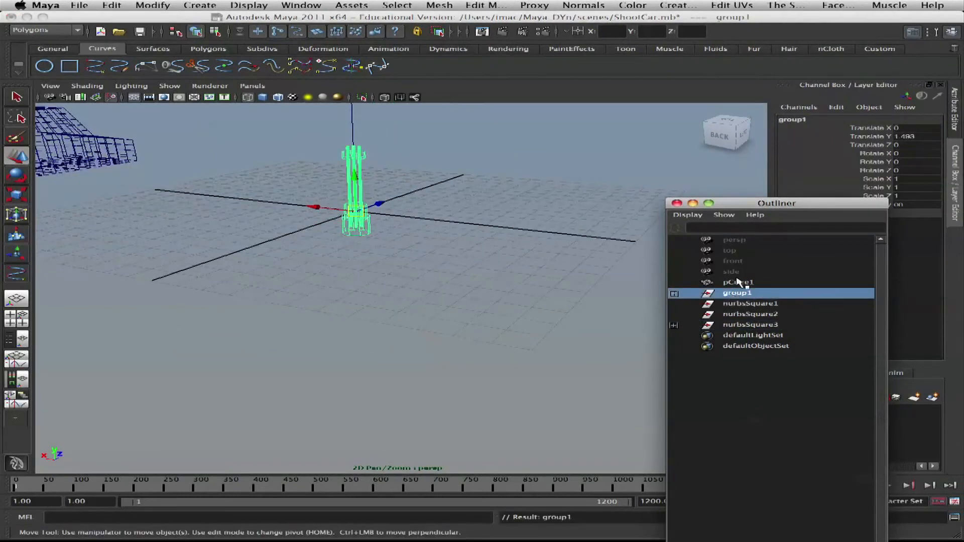
double_click(737, 292)
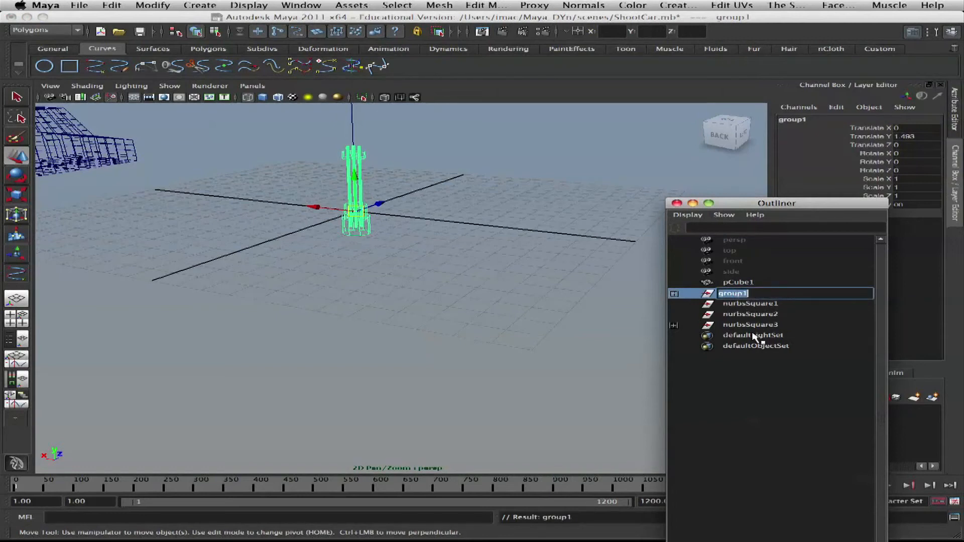
type("Gatling")
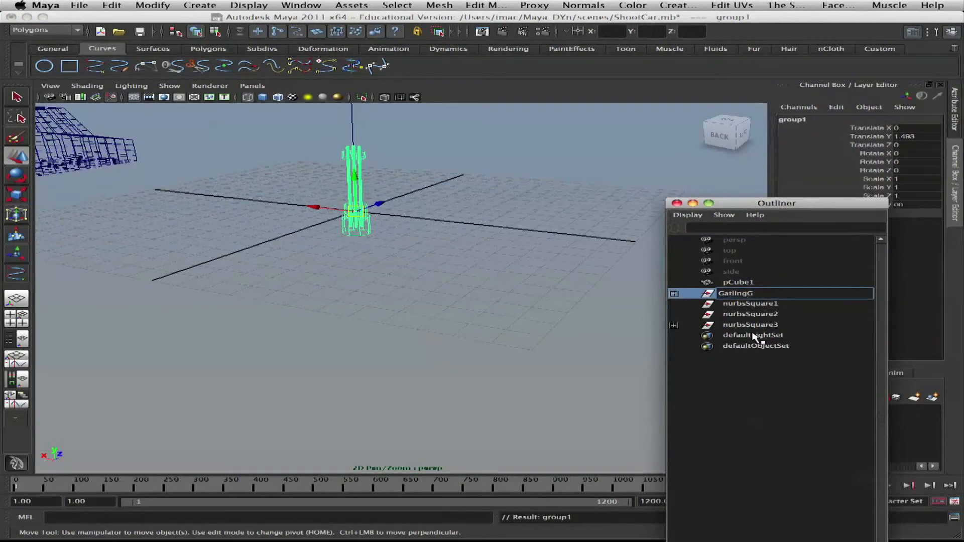
type("GatlingGunGrp")
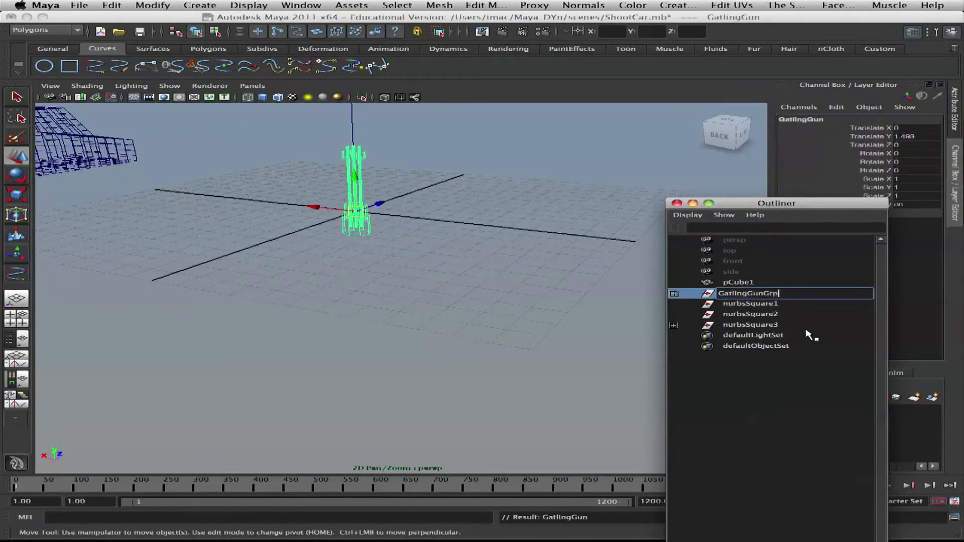
left_click(750, 324)
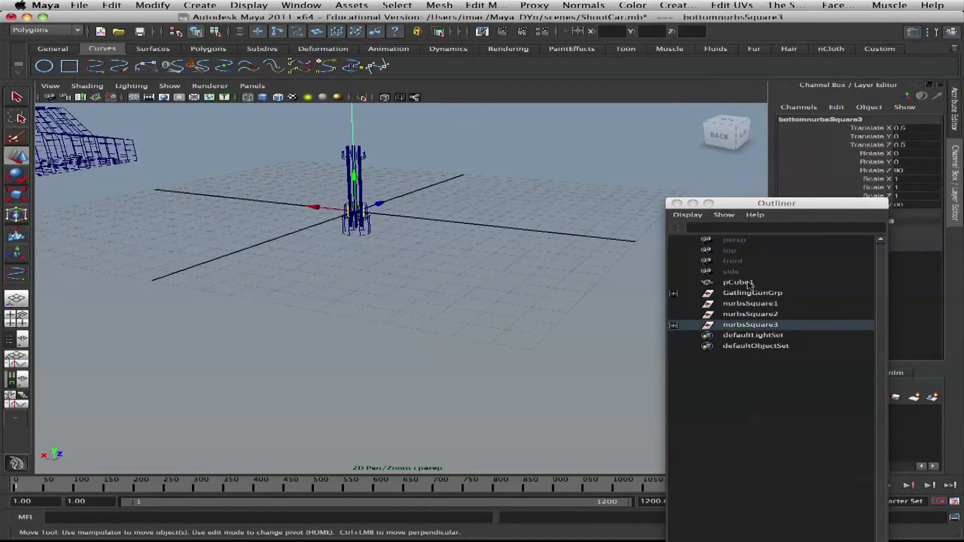
Unparent bottomnurbsSquare3 from nurbsSquare3 and parent GatlingGunGrp under it
left_click(673, 325)
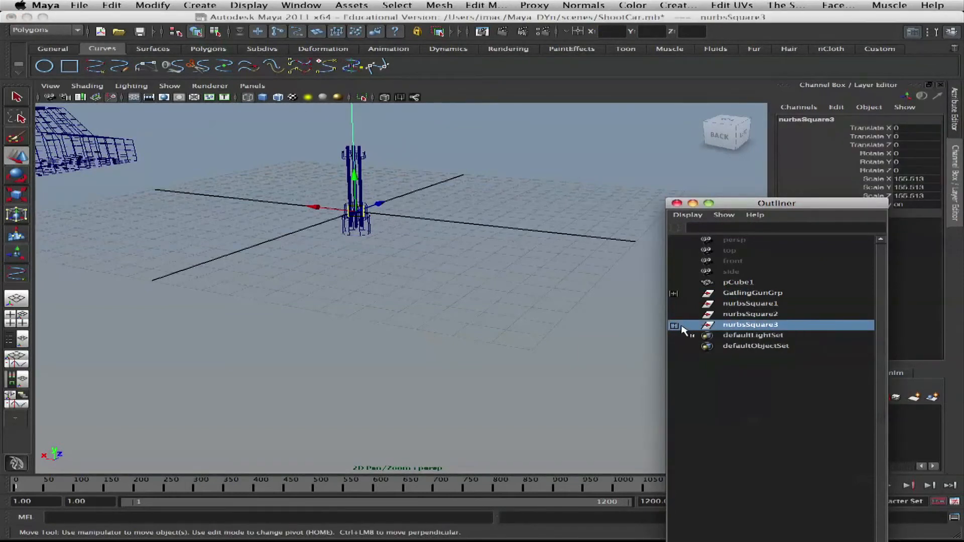
left_click(673, 325)
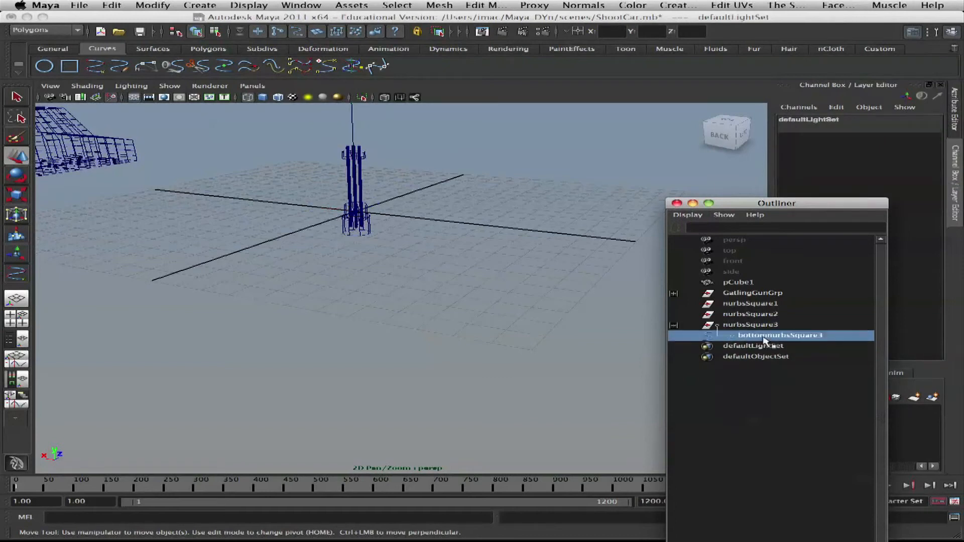
left_click(748, 325)
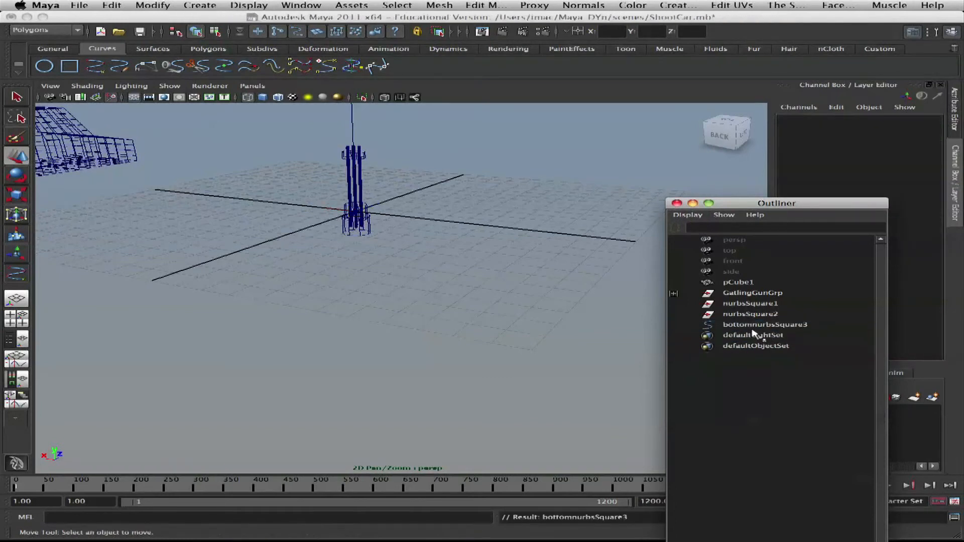
left_click(752, 293)
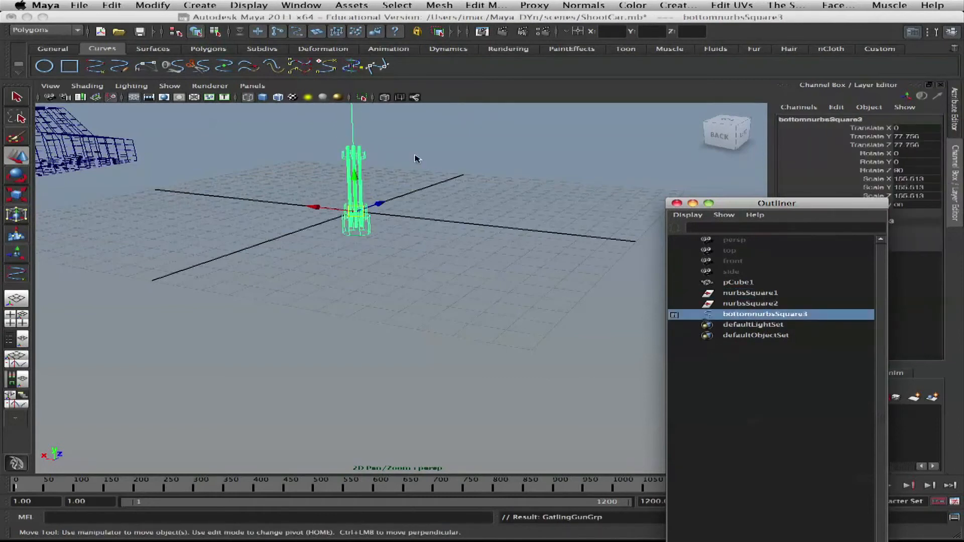
left_click_drag(415, 159, 356, 356)
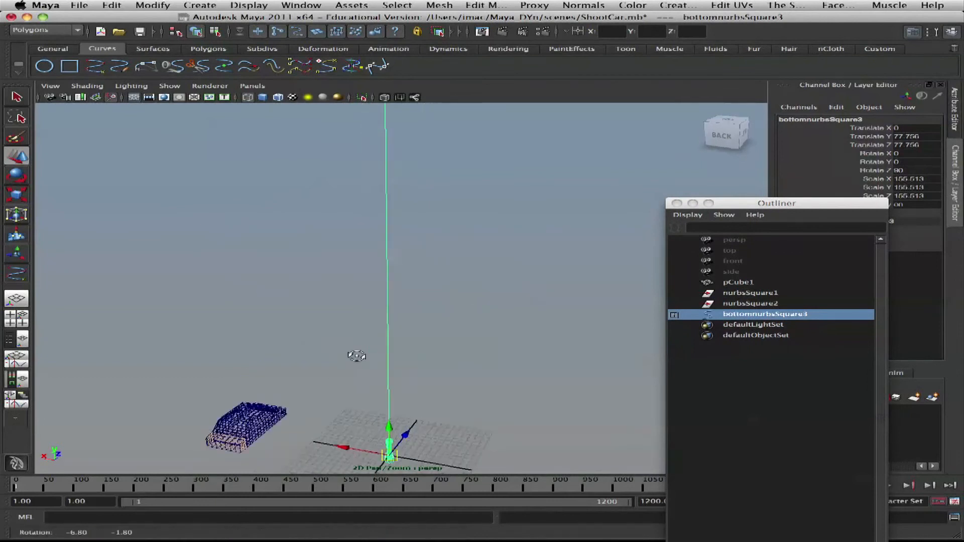